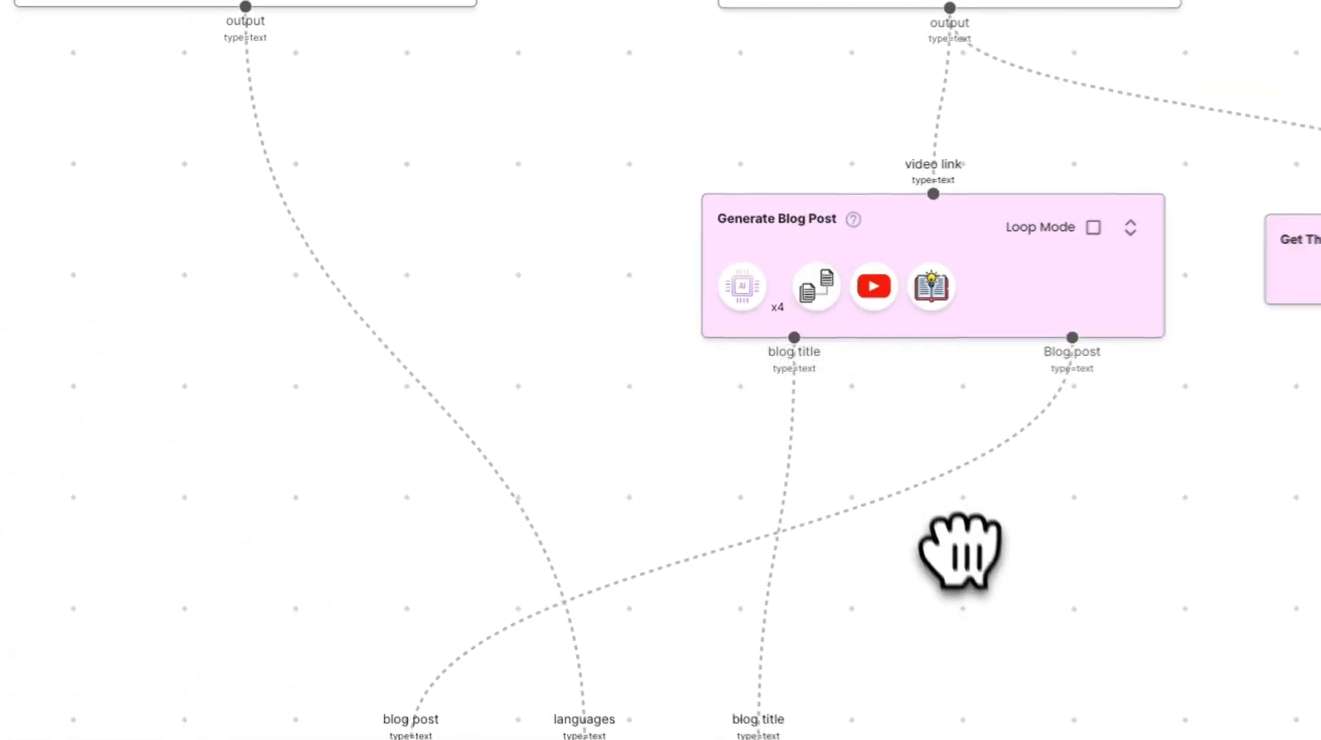
- Scroll up through Combine Text, Get List Item and Split Text to the Video Link input's default YouTube link
click(353, 689)
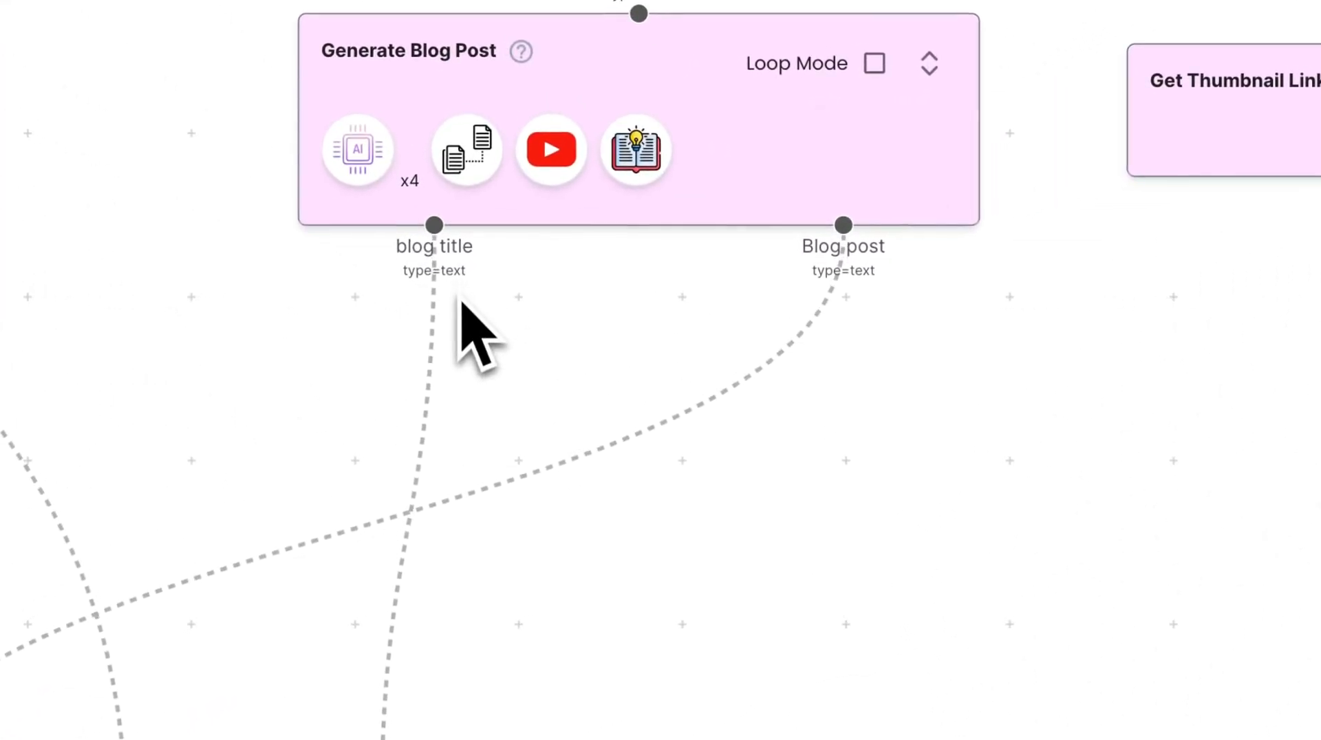
mouse_move(822, 294)
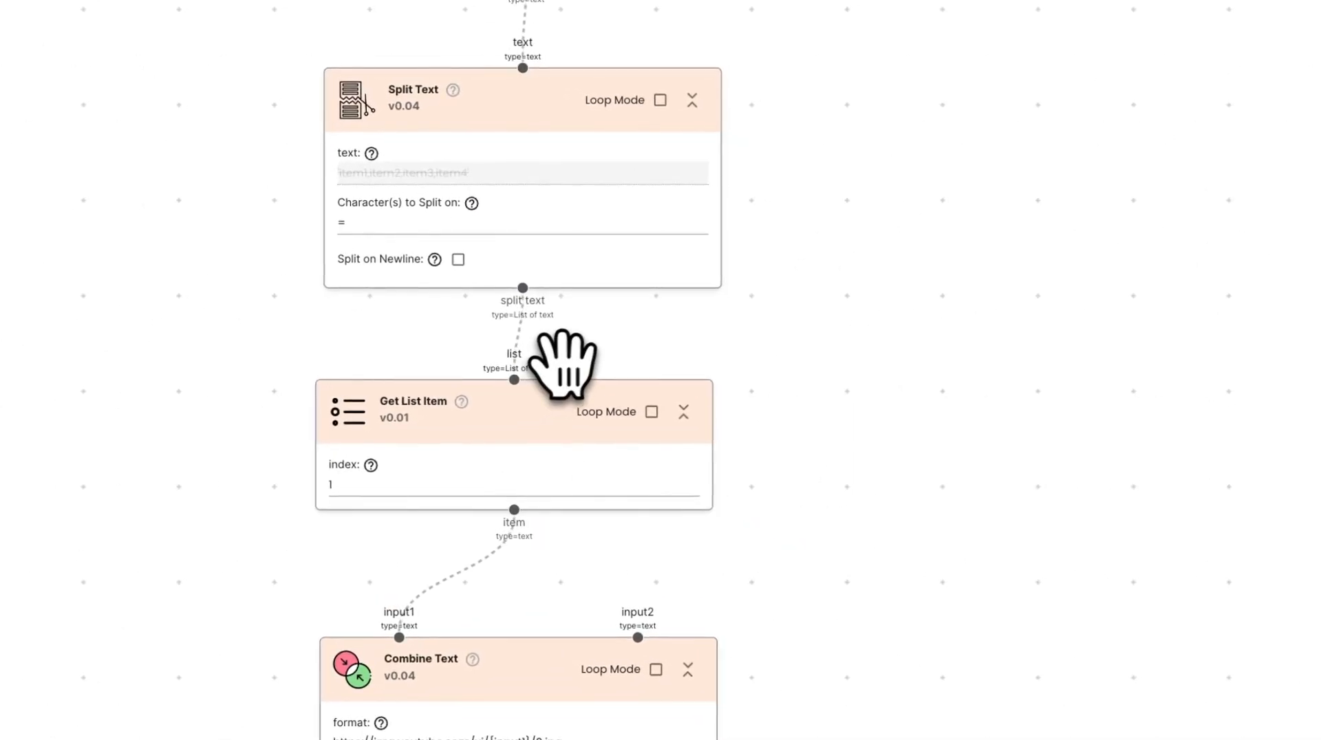
scroll(down, 3)
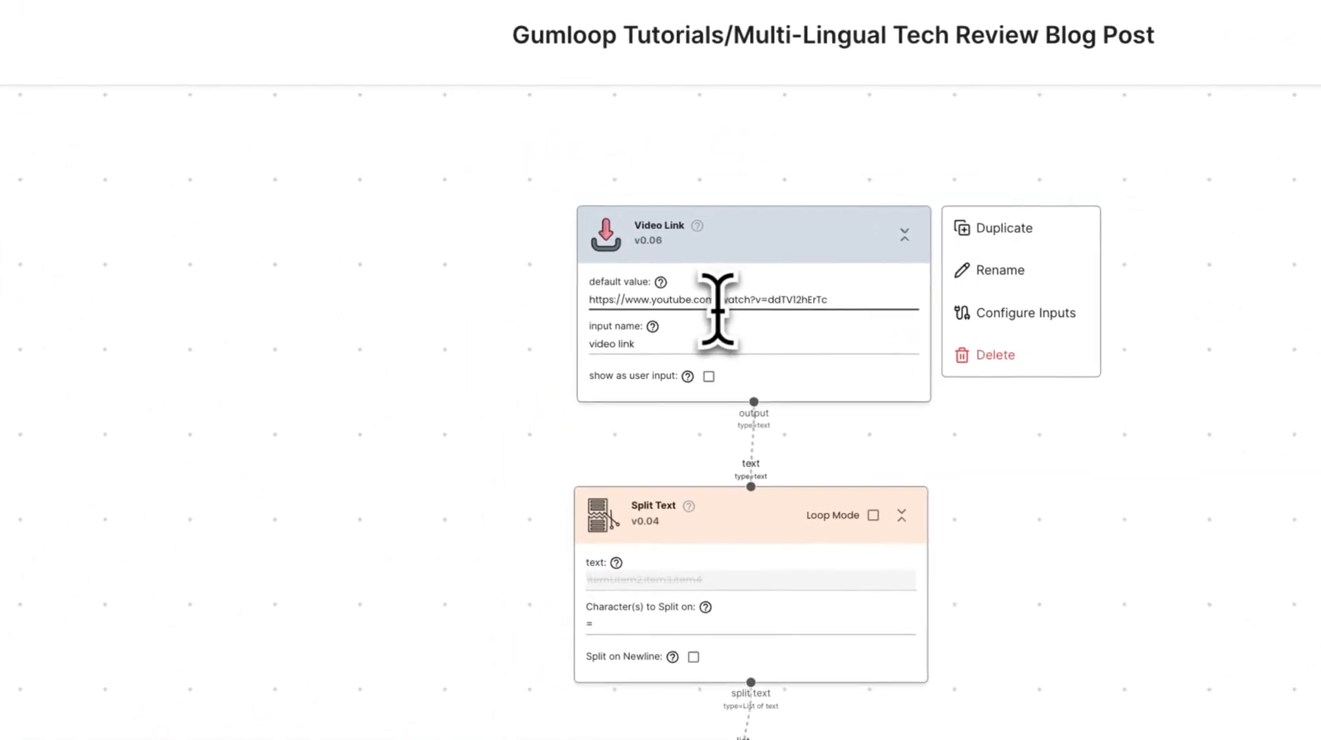
double_click(783, 300)
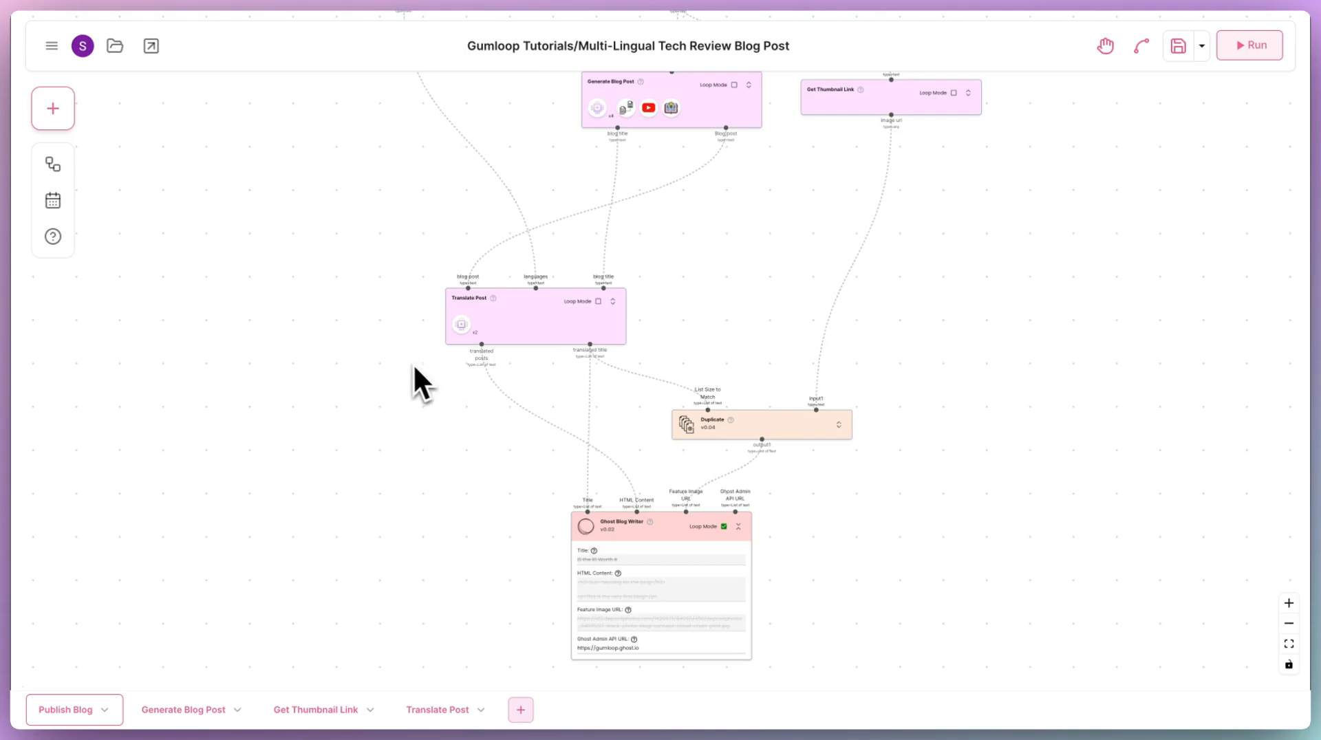
- Bring up the Translate Post node's actions and enter its subflow
right_click(535, 318)
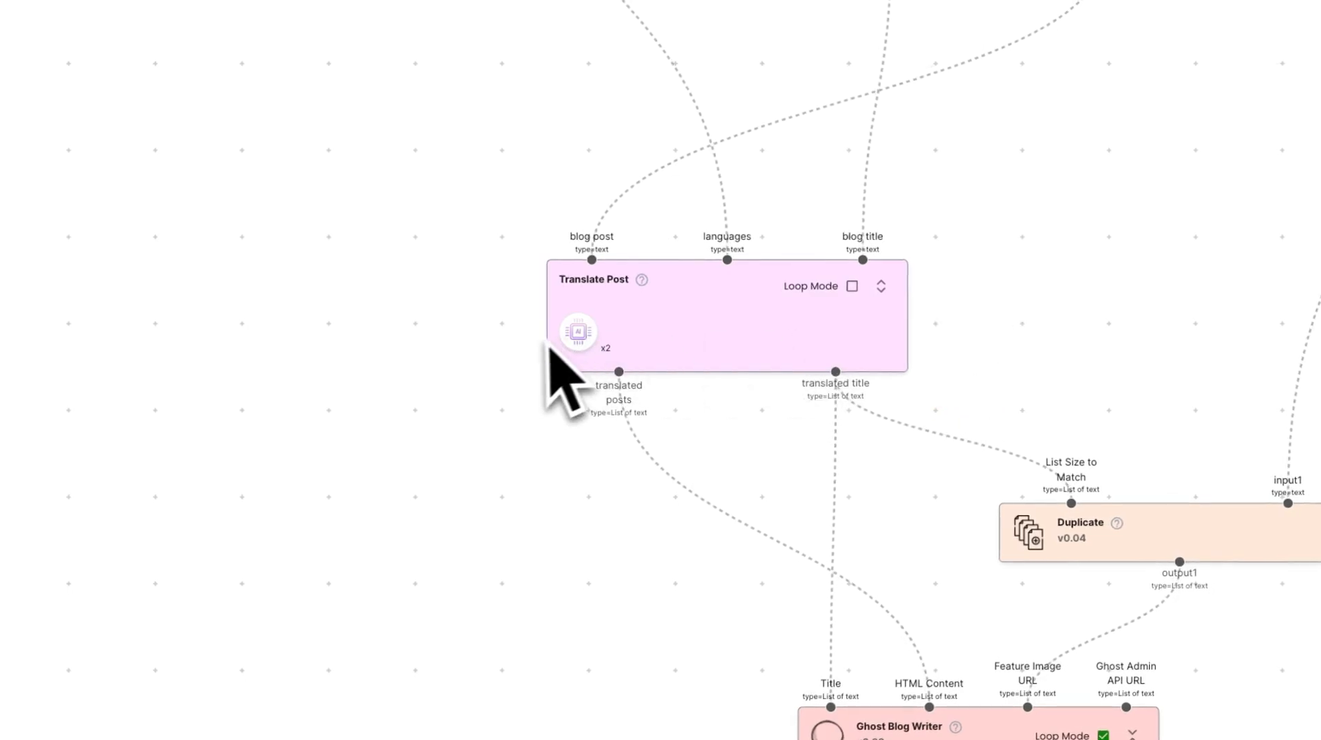
right_click(578, 332)
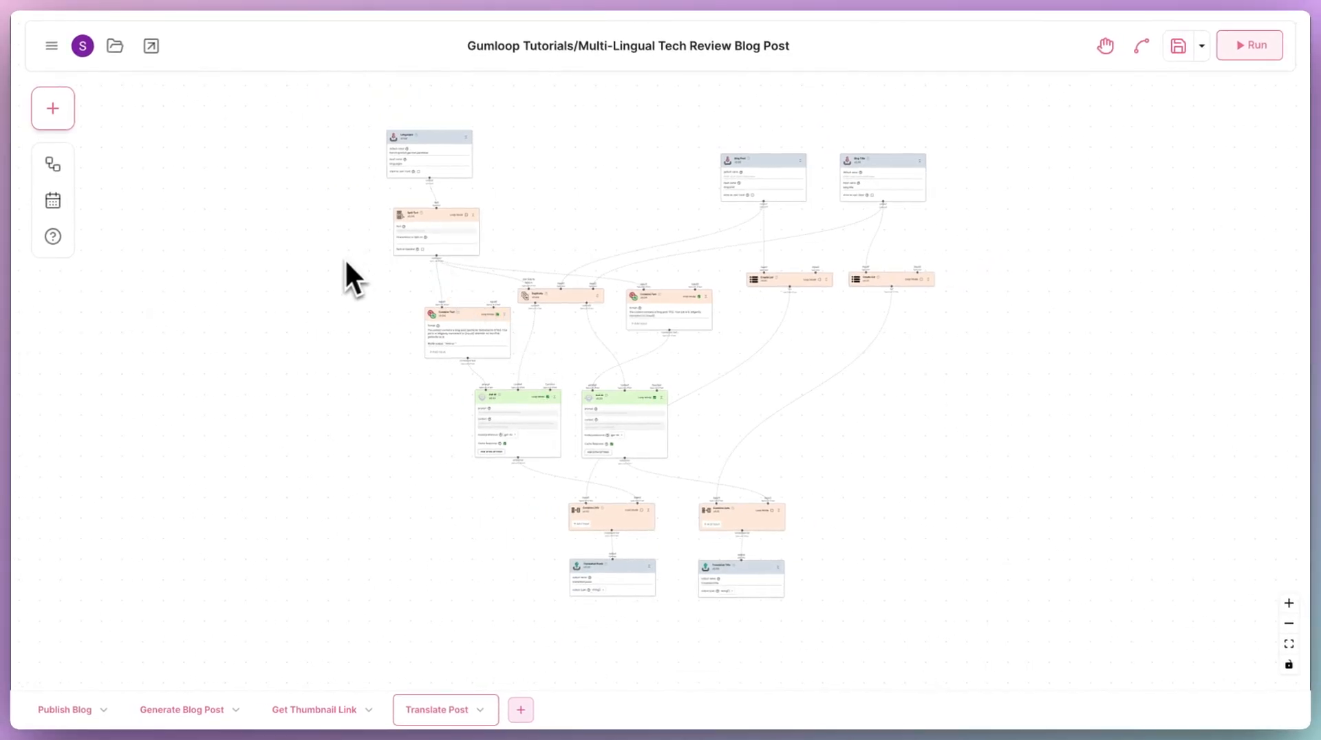
drag(354, 278, 257, 329)
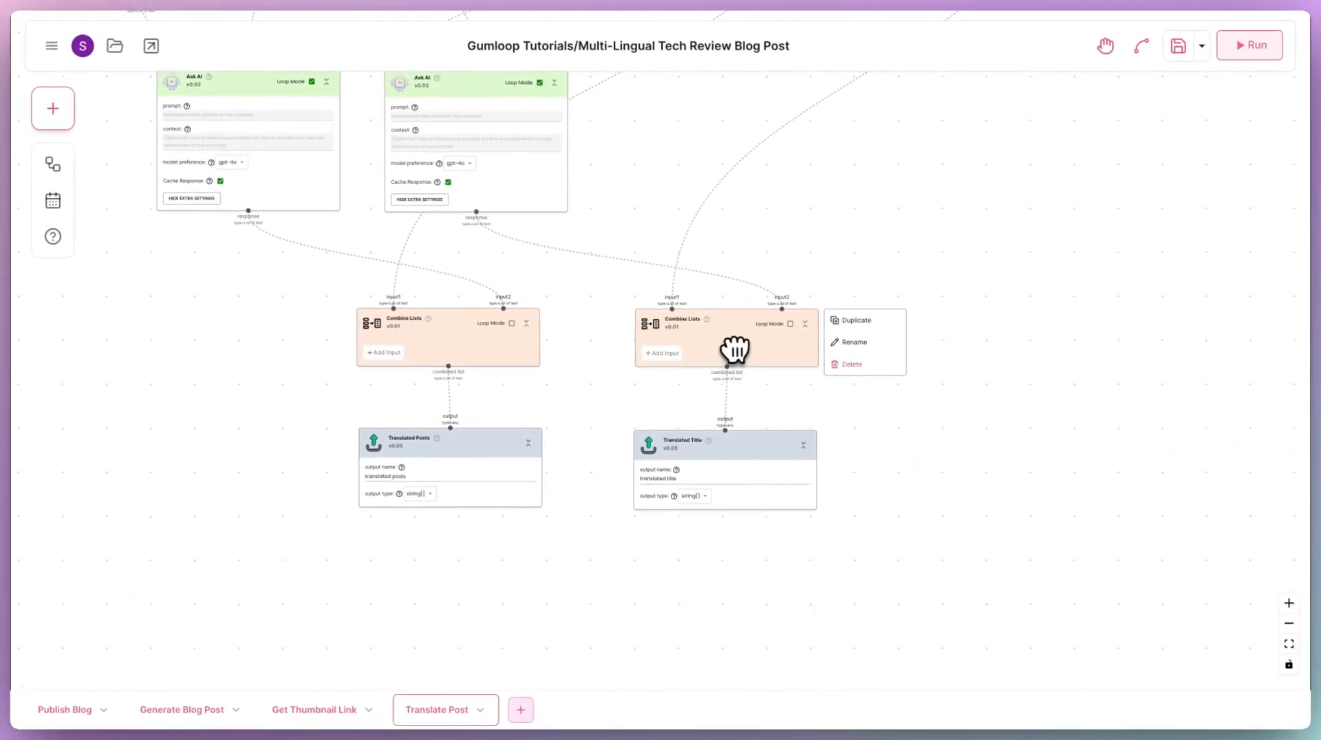
click(65, 709)
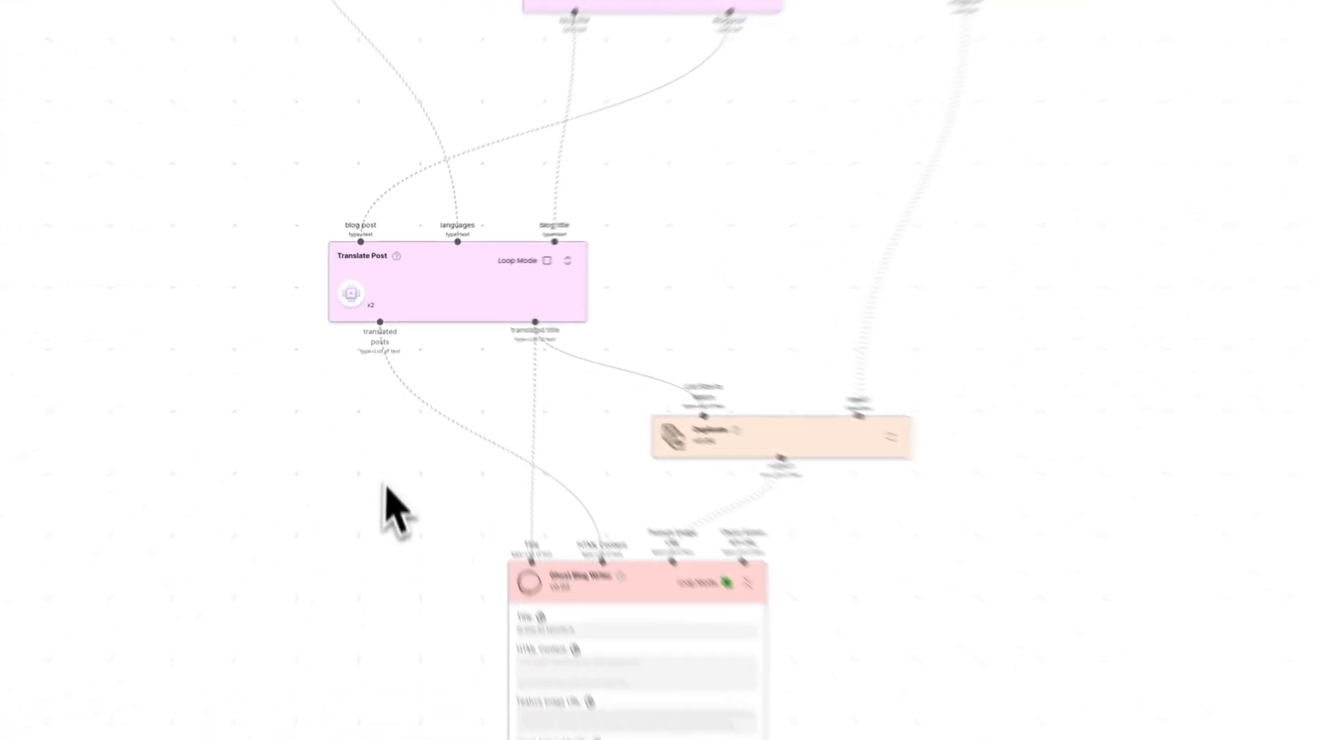
- Pan the Publish Blog canvas to show the Duplicate and Ghost Blog Writer nodes
drag(397, 505, 488, 556)
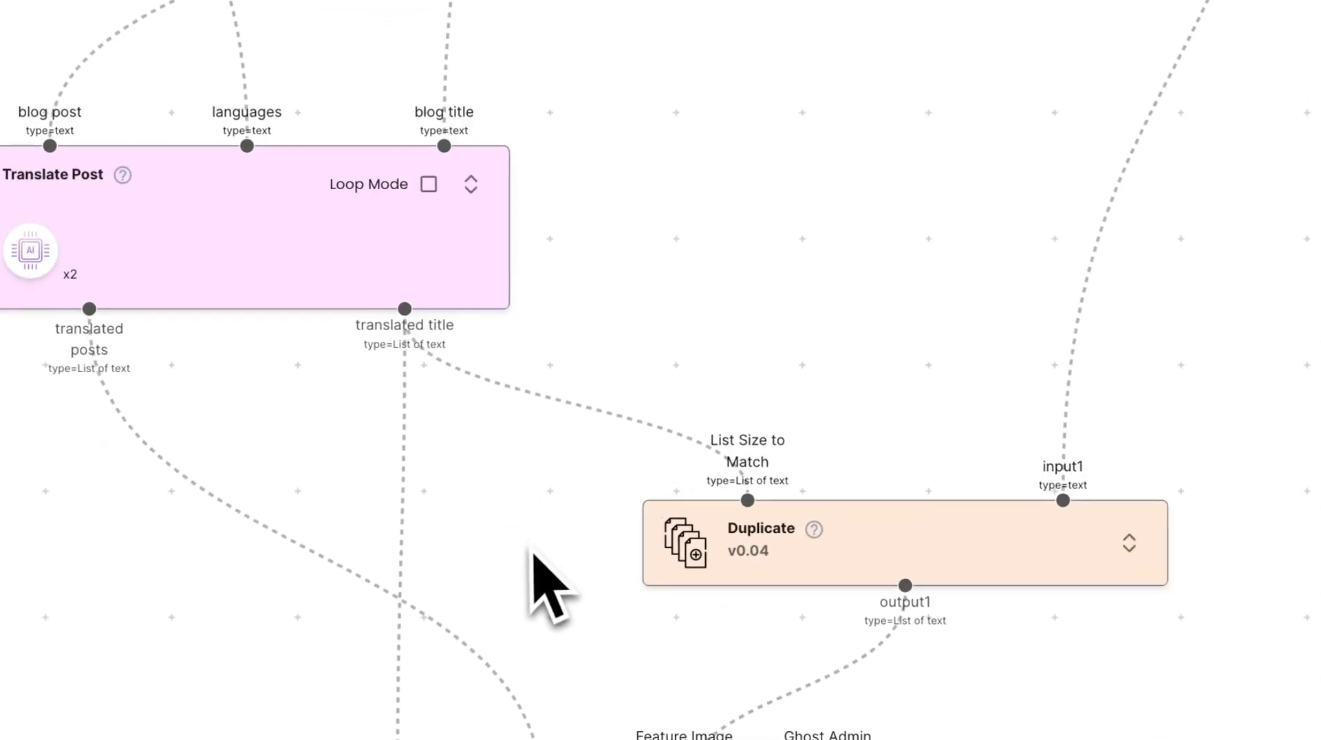
mouse_move(581, 464)
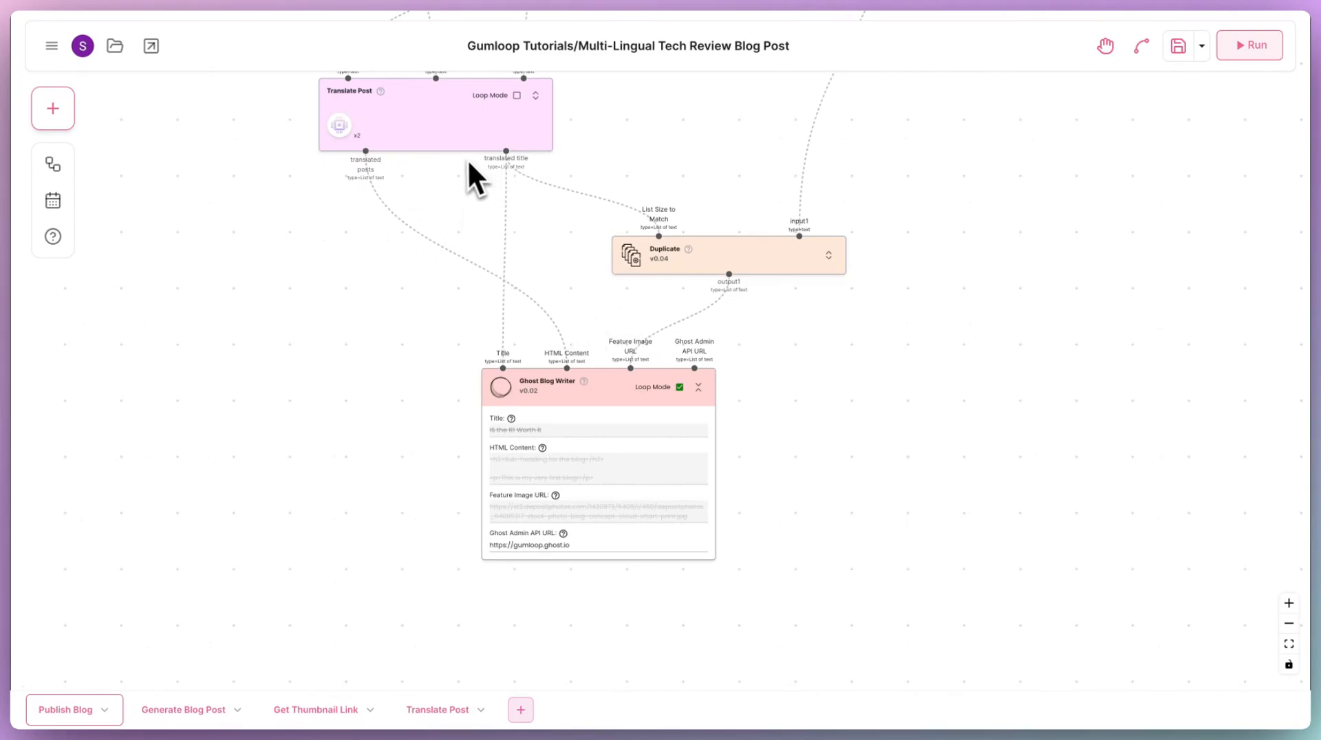
mouse_move(731, 298)
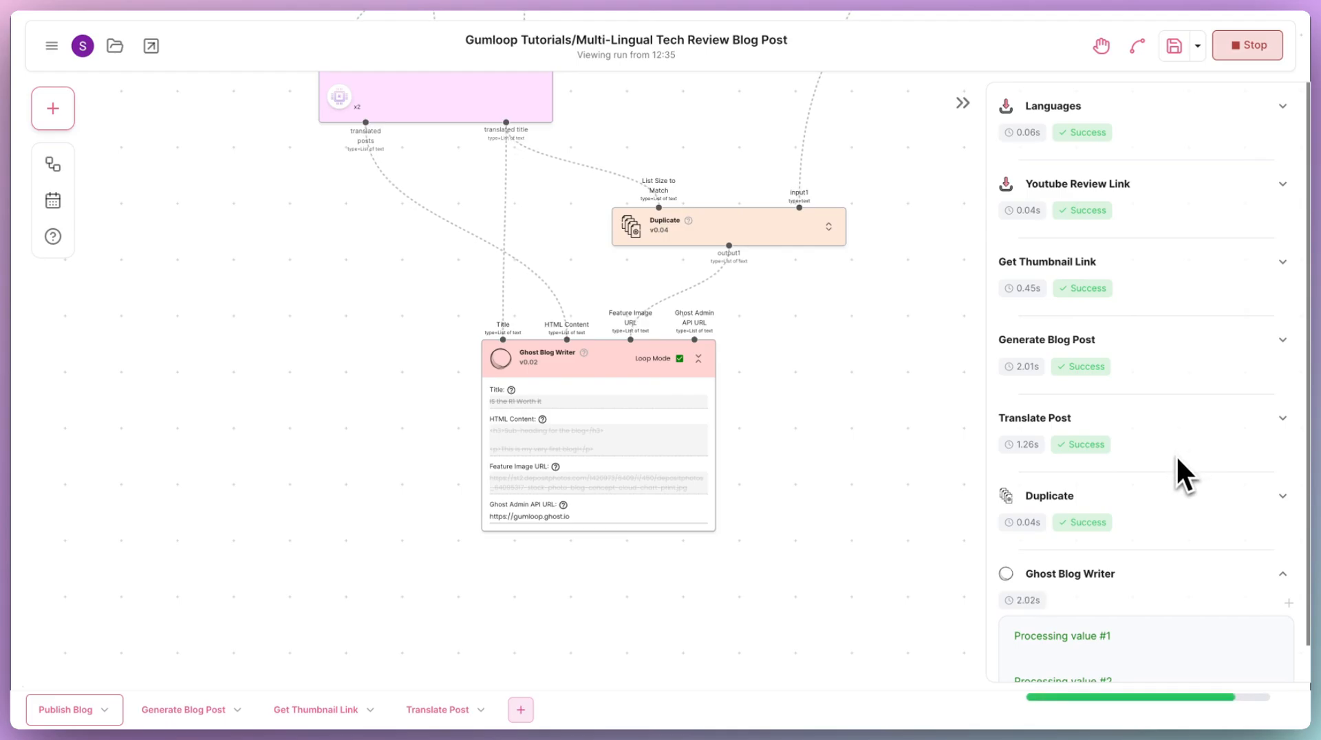
- Scroll the run panel to watch each node report success as posts publish
scroll(down, 3)
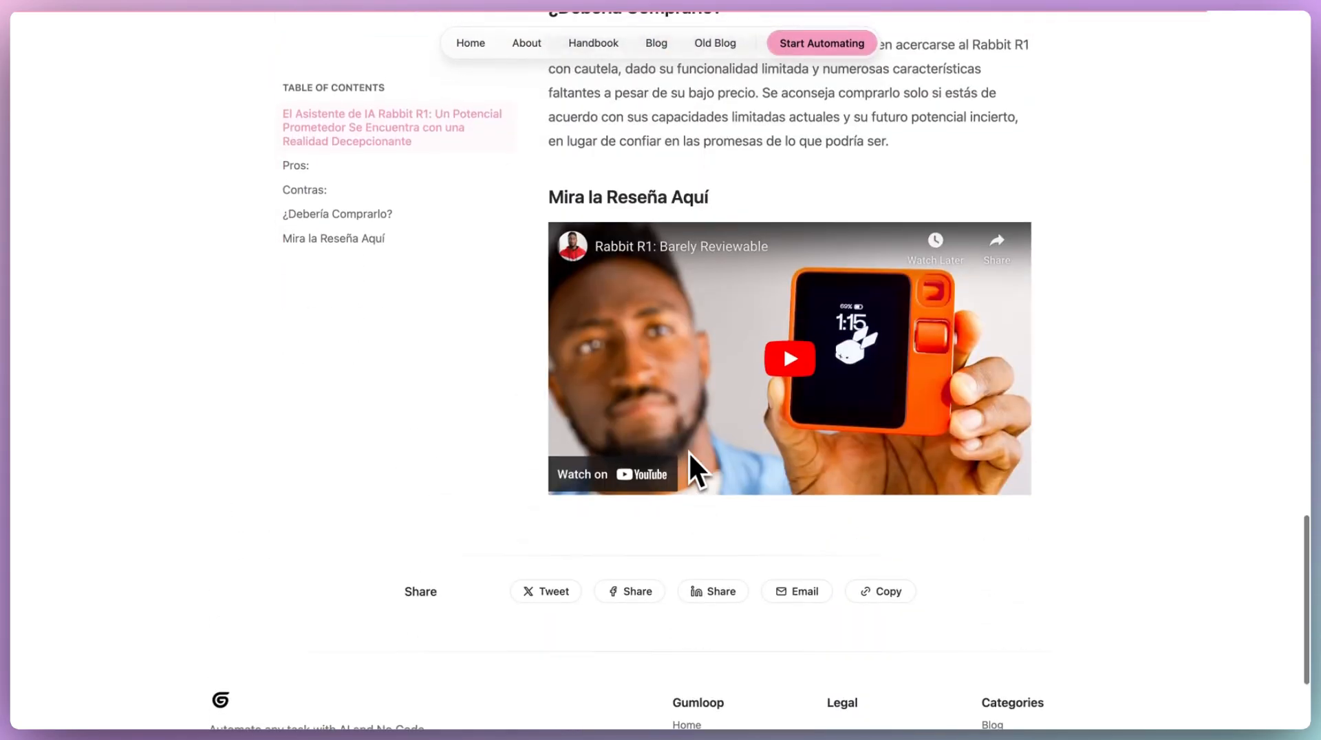
mouse_move(596, 389)
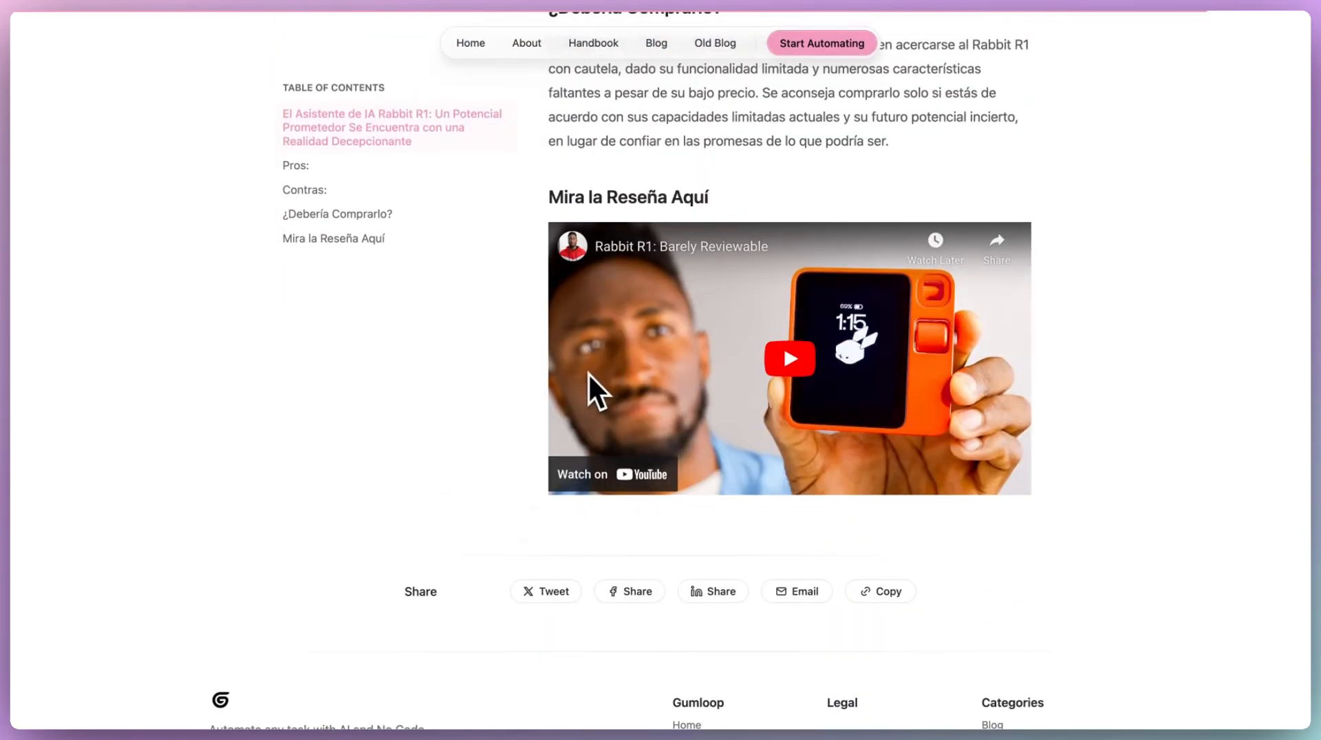
mouse_move(468, 409)
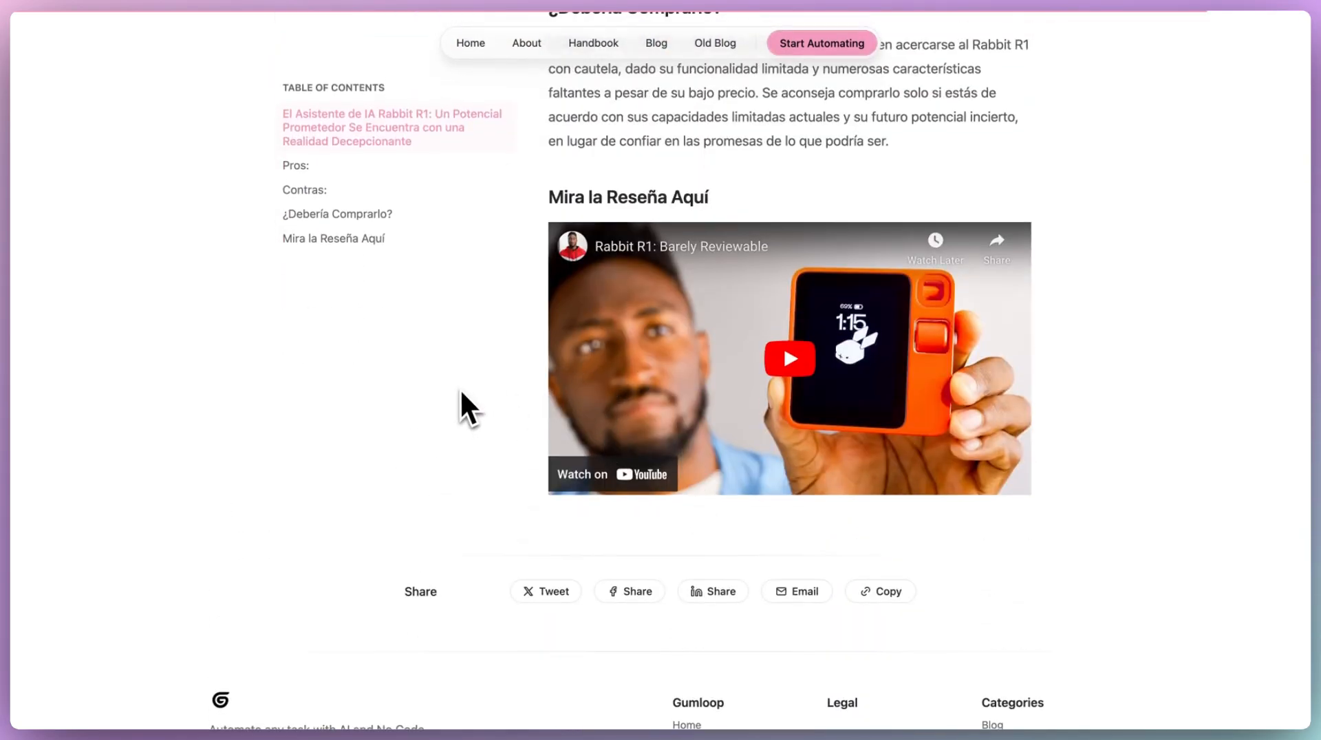